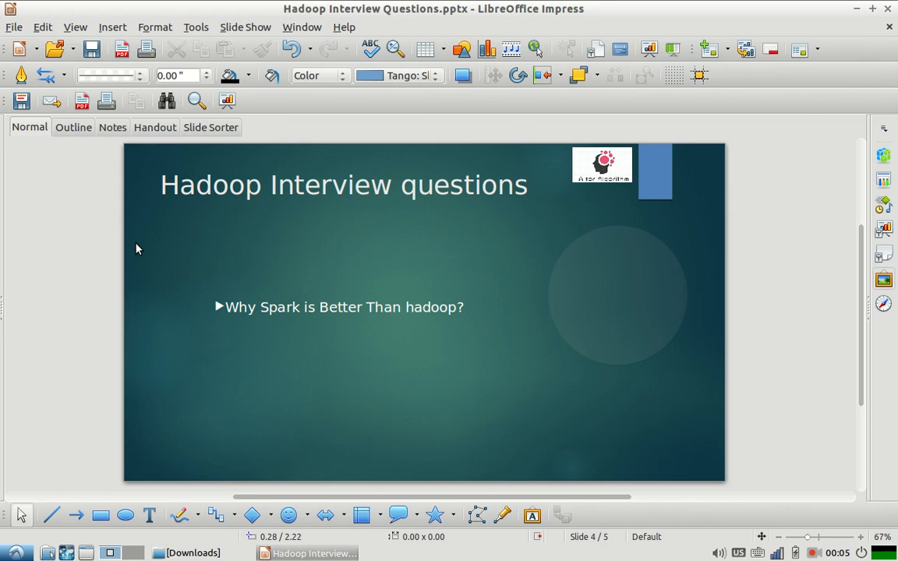
pyautogui.moveTo(536, 349)
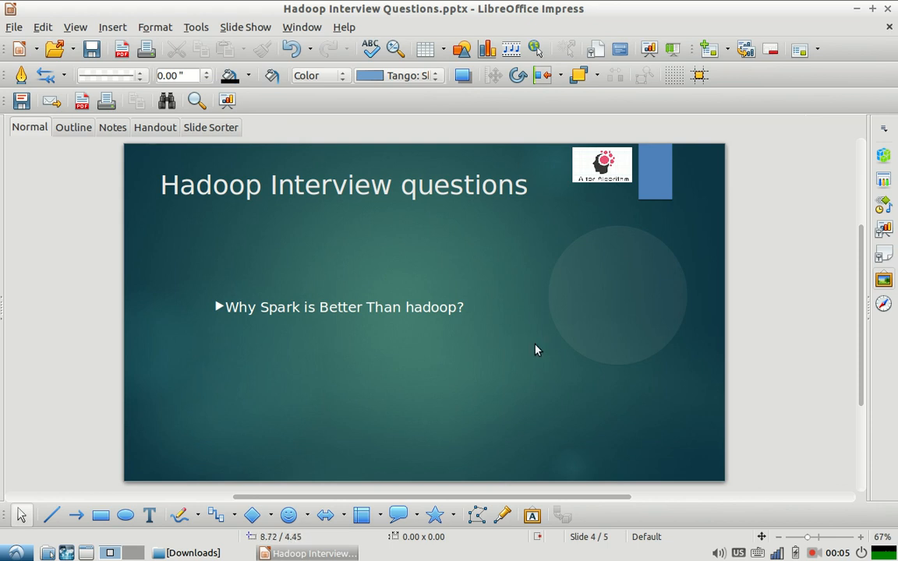